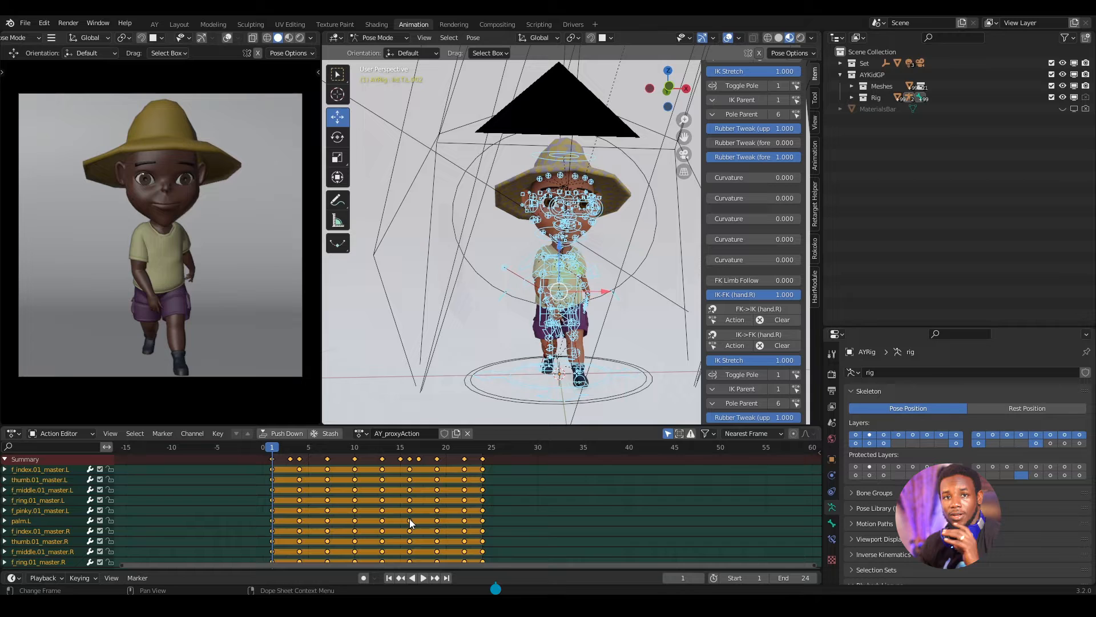
Bring up the Dope Sheet keyframe menu showing the Mirror options for the walk action
{"action": "key", "text": "a"}
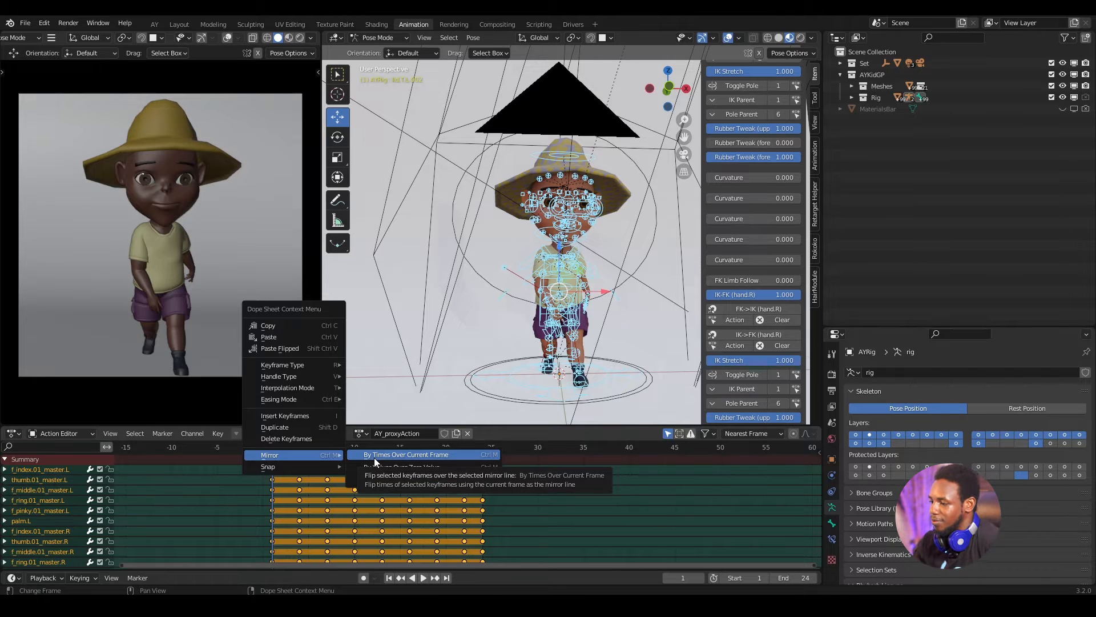
Mirror the walk keyframes By Times Over Current Frame and play the animation to check it
{"action": "left_click", "coordinate": [409, 453]}
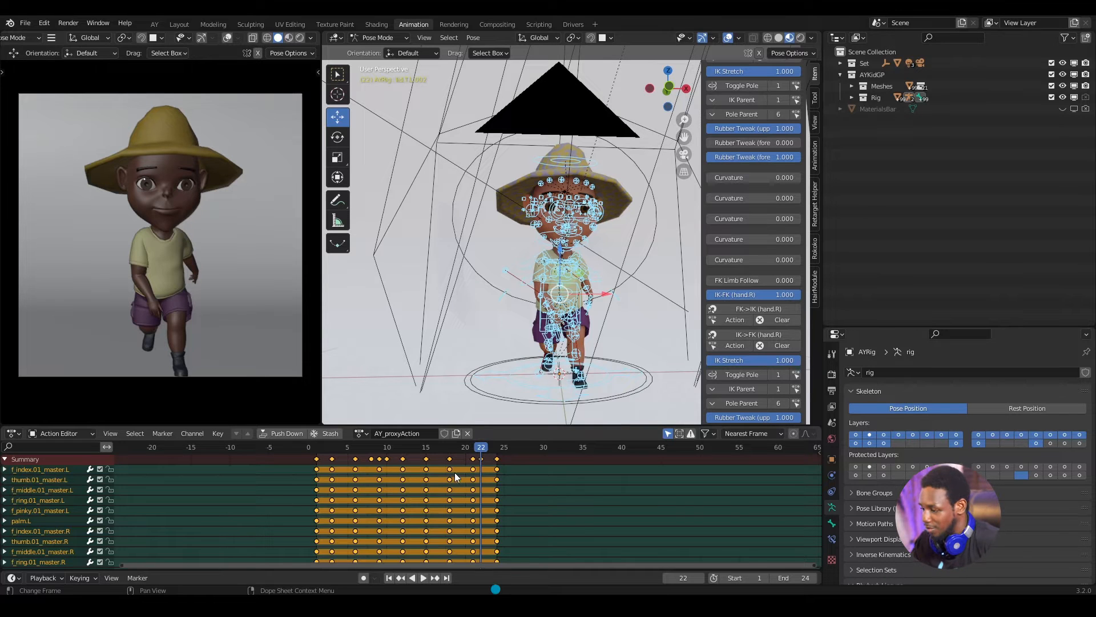
{"action": "key", "text": "ctrl+z"}
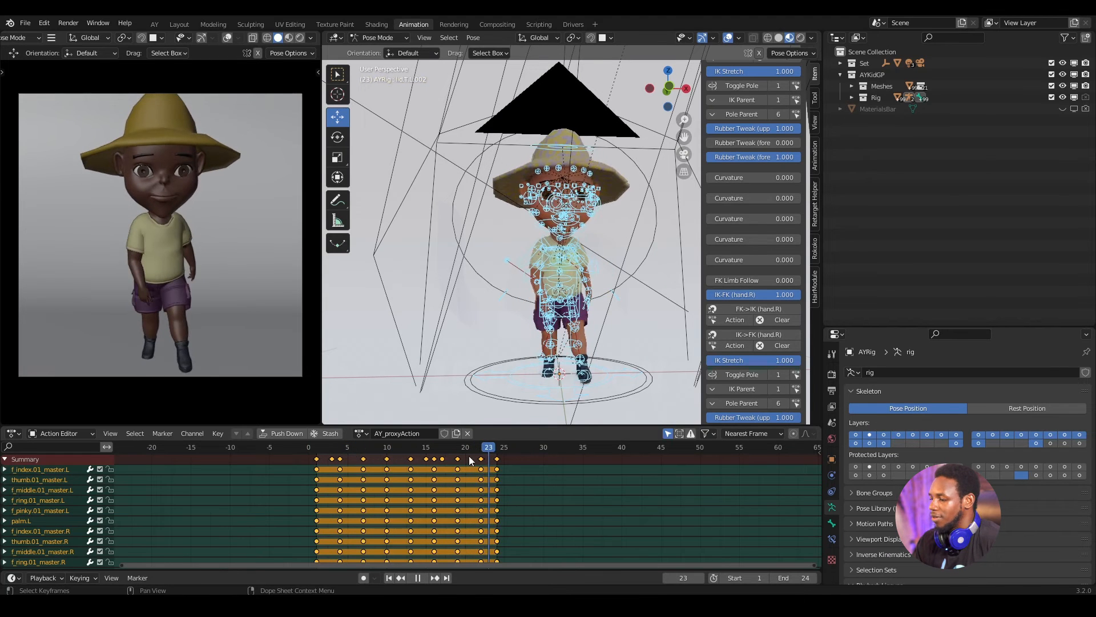
{"action": "left_click", "coordinate": [316, 446]}
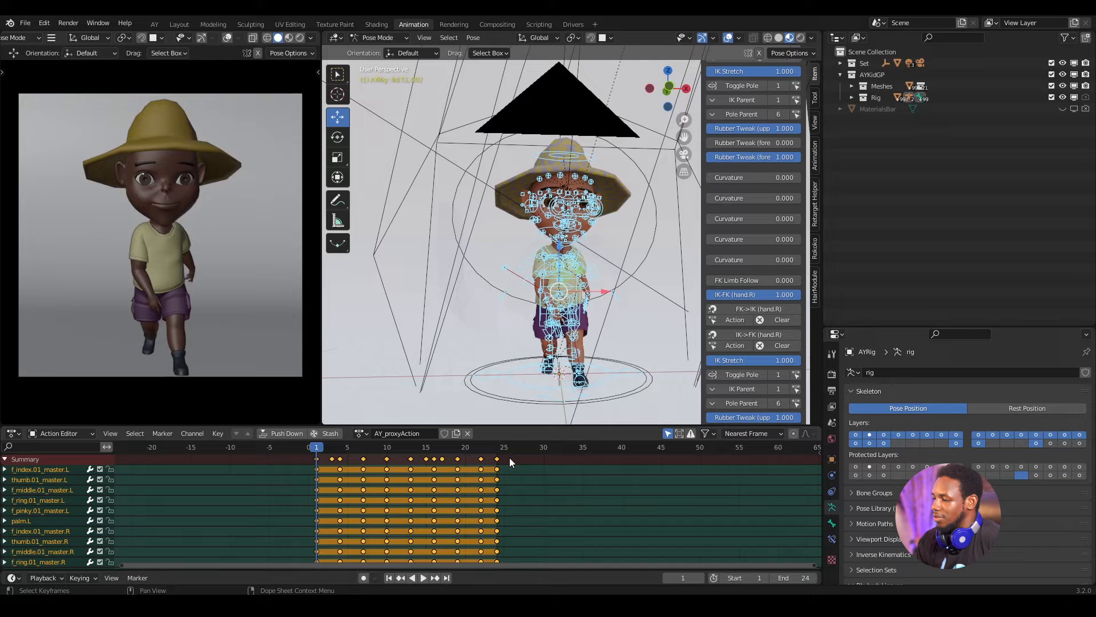
{"action": "left_click", "coordinate": [286, 433]}
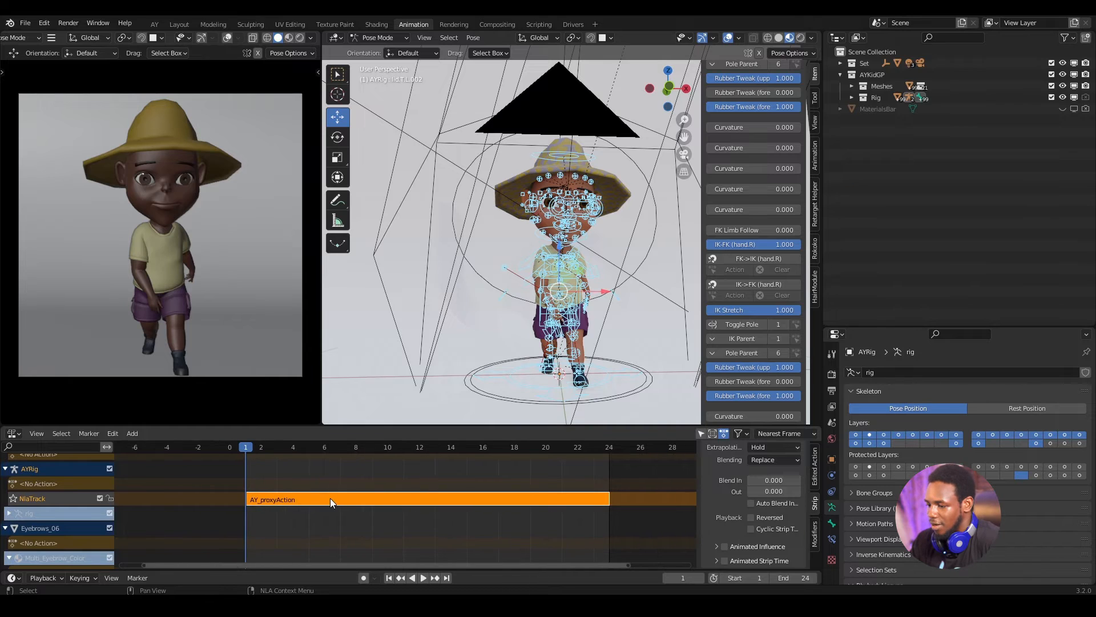
{"action": "mouse_move", "coordinate": [281, 503]}
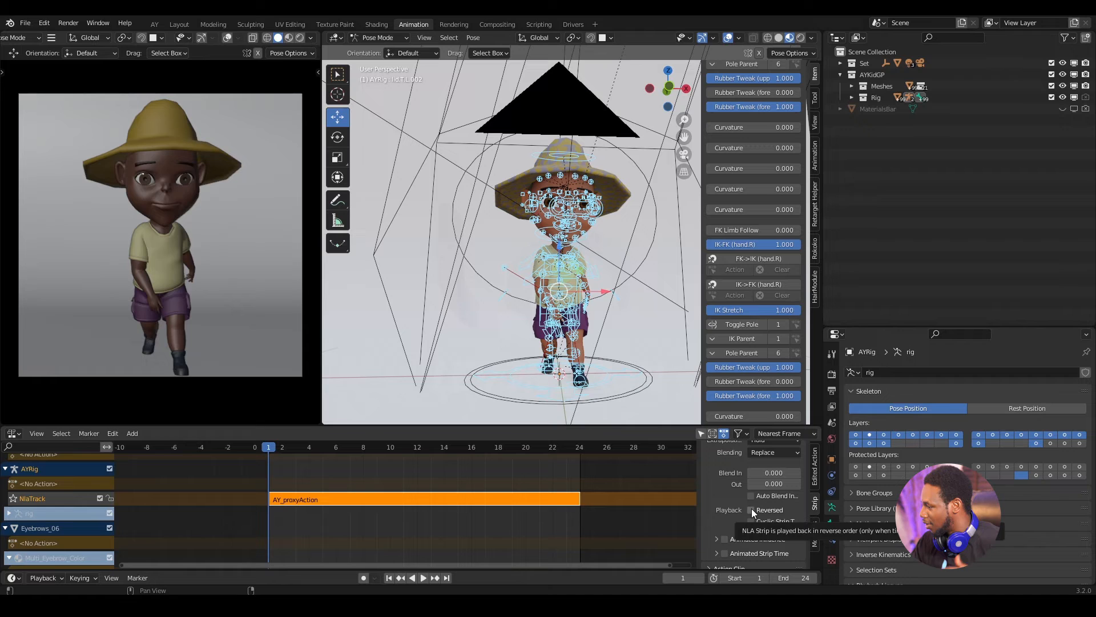
Enable Reversed playback on the walk strip and show the AY Kid utilities in Object Mode
{"action": "left_click", "coordinate": [752, 509]}
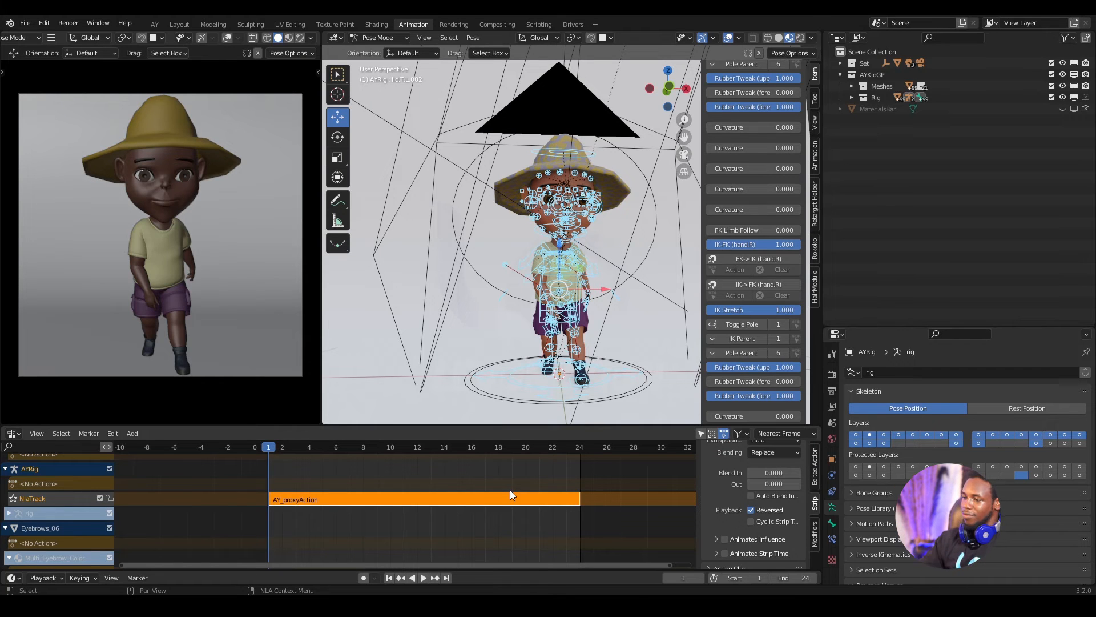
{"action": "left_click", "coordinate": [412, 578]}
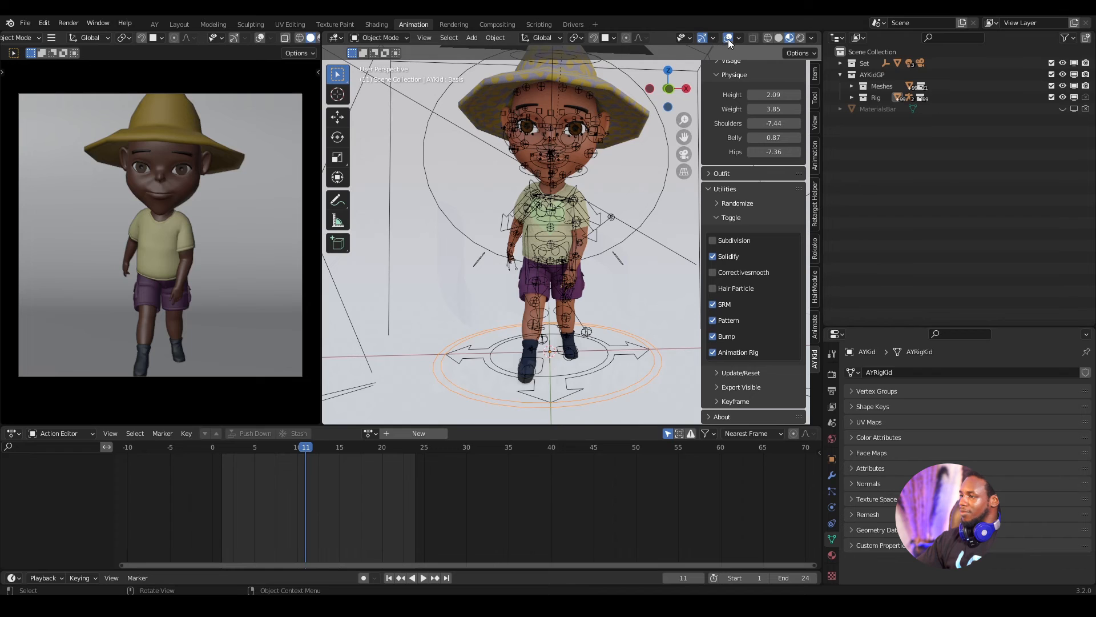
Expand the AY Kid Randomize utilities and give the kid a new randomized look
{"action": "left_click", "coordinate": [730, 38]}
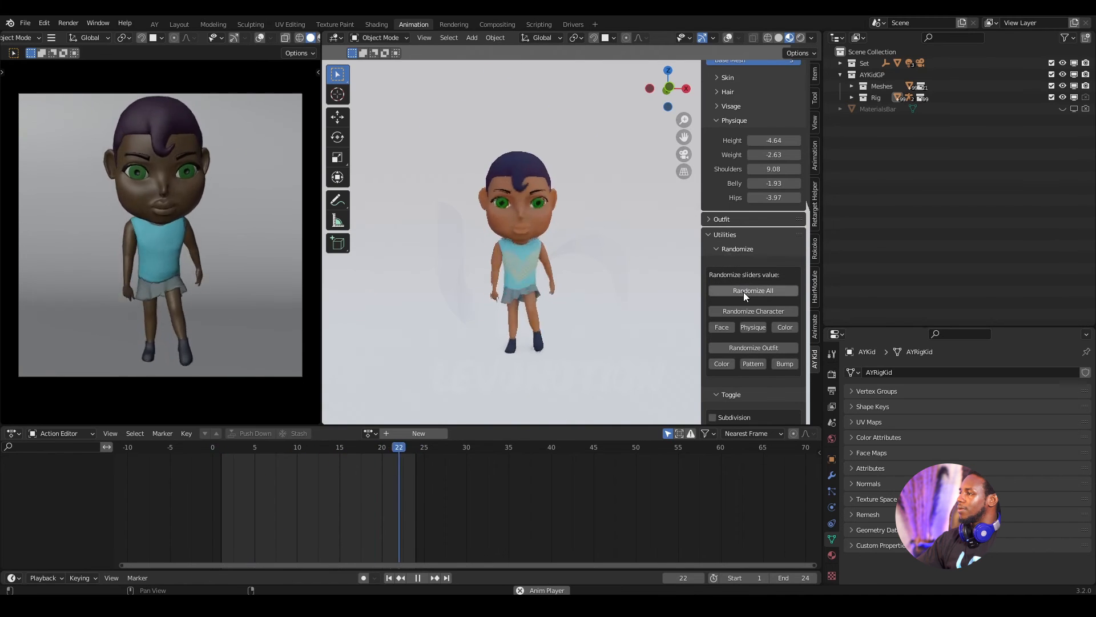
Randomize All repeatedly until the kid has a red cap, purple sleeves and lavender overalls
{"action": "left_click", "coordinate": [752, 290]}
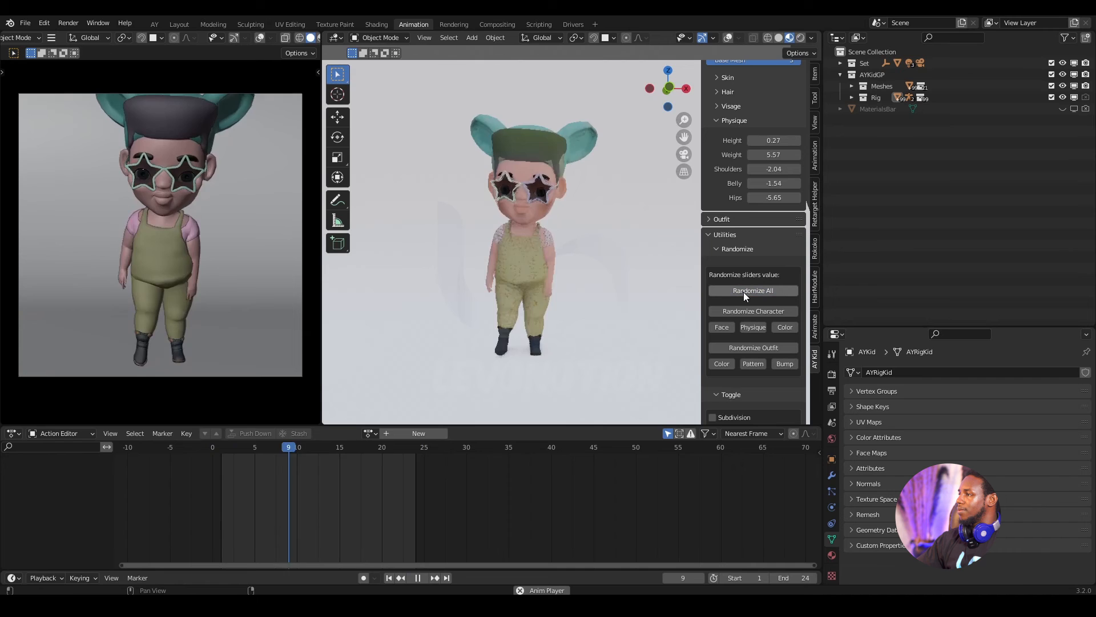
{"action": "left_click", "coordinate": [752, 290]}
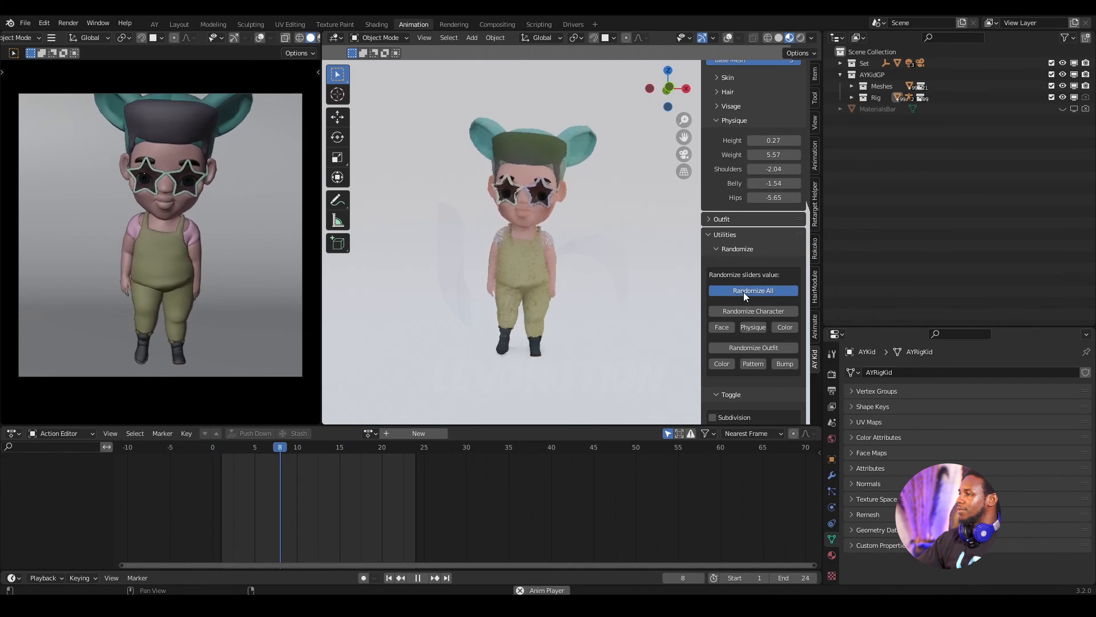
{"action": "left_click", "coordinate": [753, 290]}
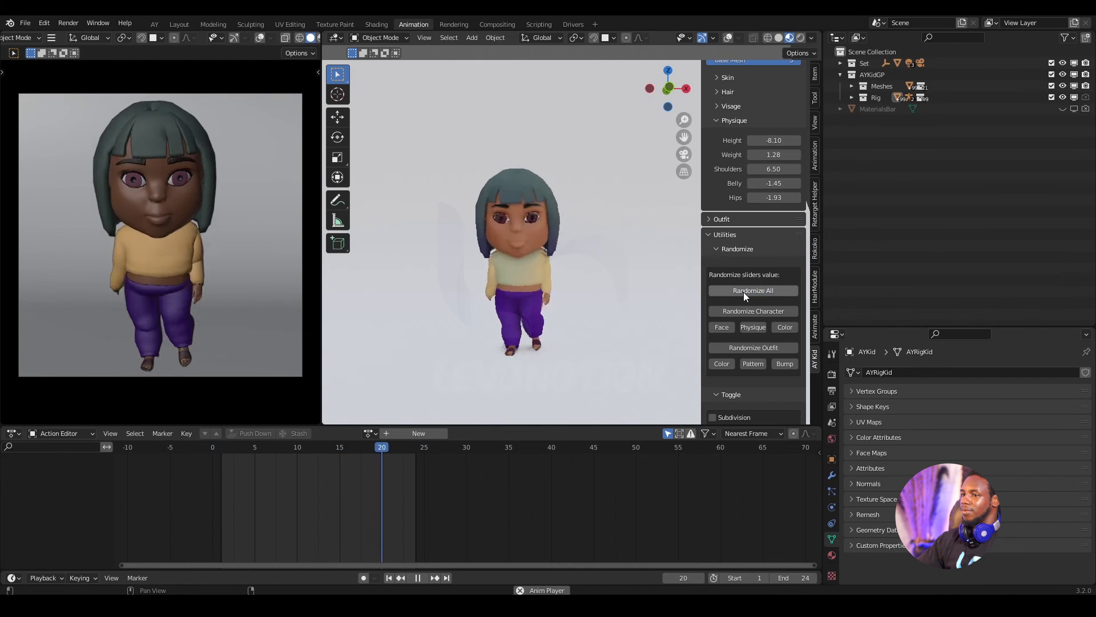
{"action": "left_click", "coordinate": [753, 290]}
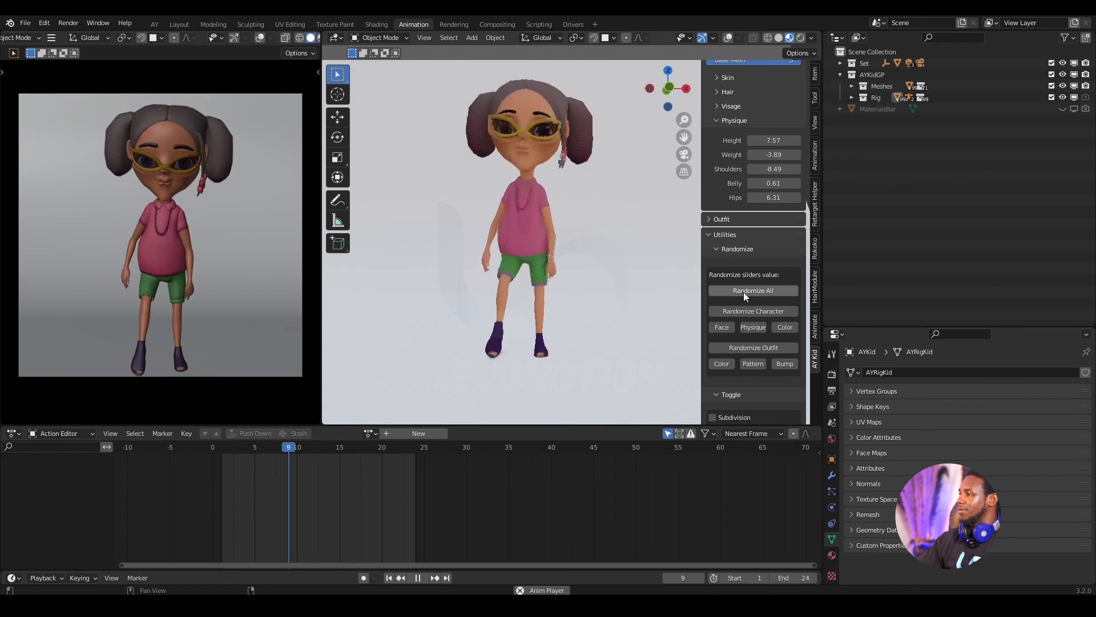
{"action": "left_click", "coordinate": [753, 290]}
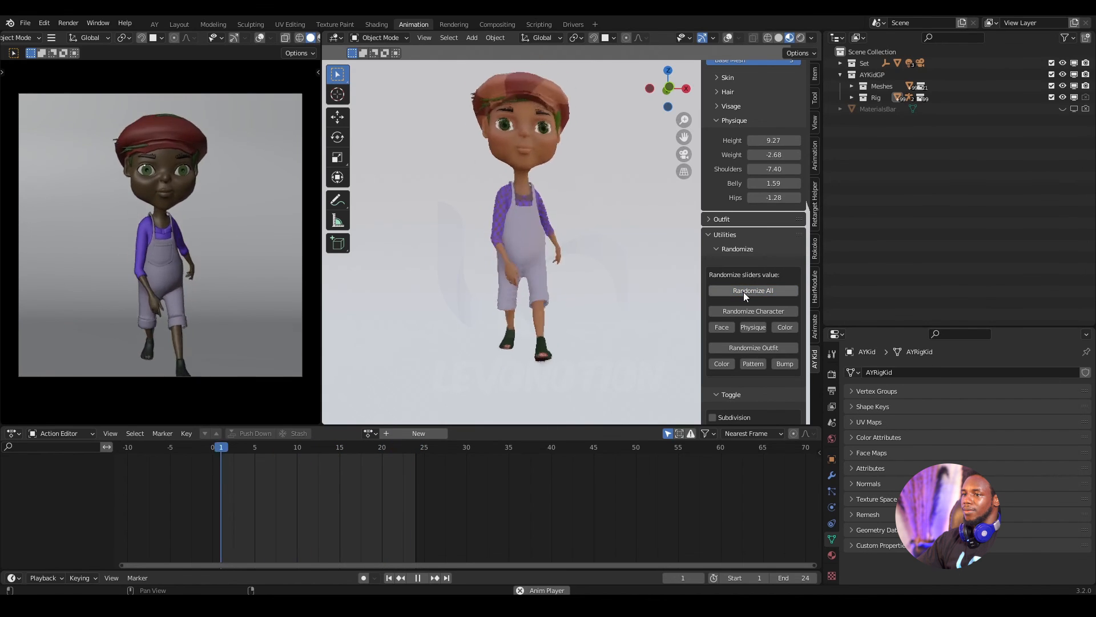
{"action": "left_click", "coordinate": [415, 578]}
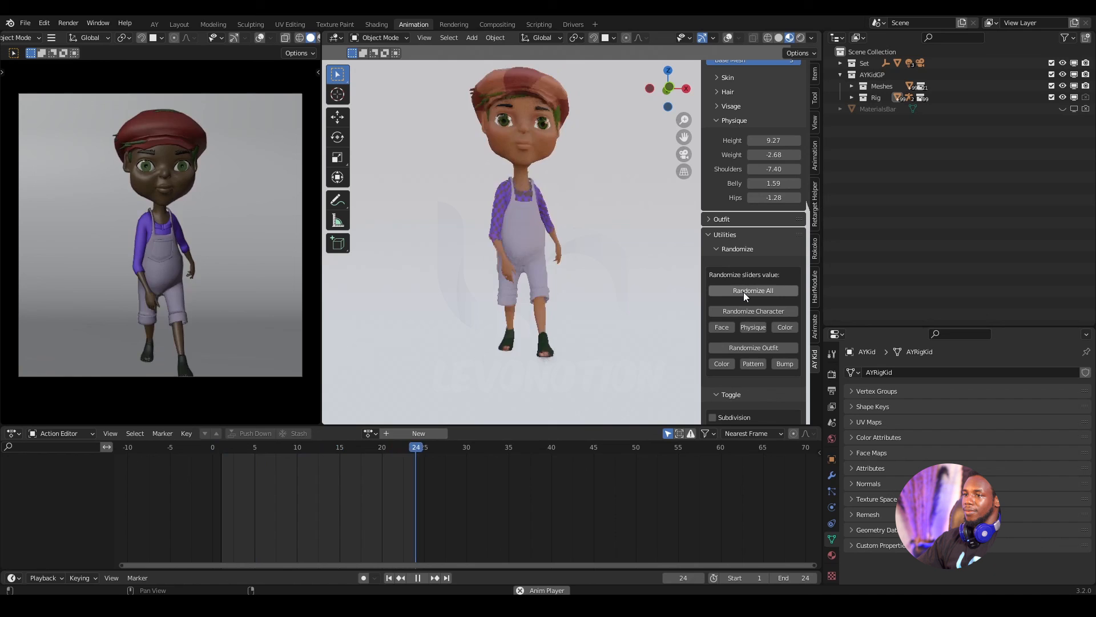